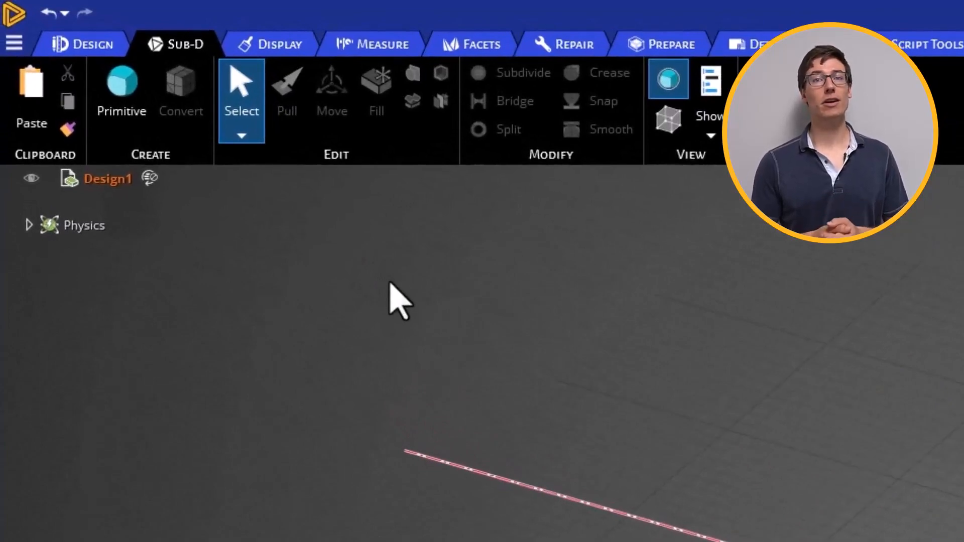
Place a 200 mm SubD cube primitive, previewed as a rounded sphere in its cage.
{"action": "left_click", "coordinate": [121, 89]}
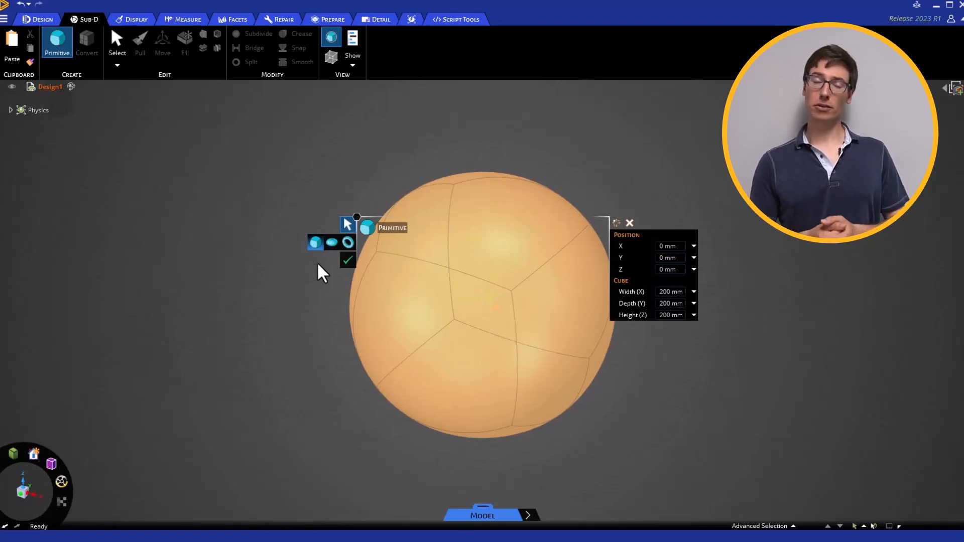
{"action": "left_click", "coordinate": [347, 259]}
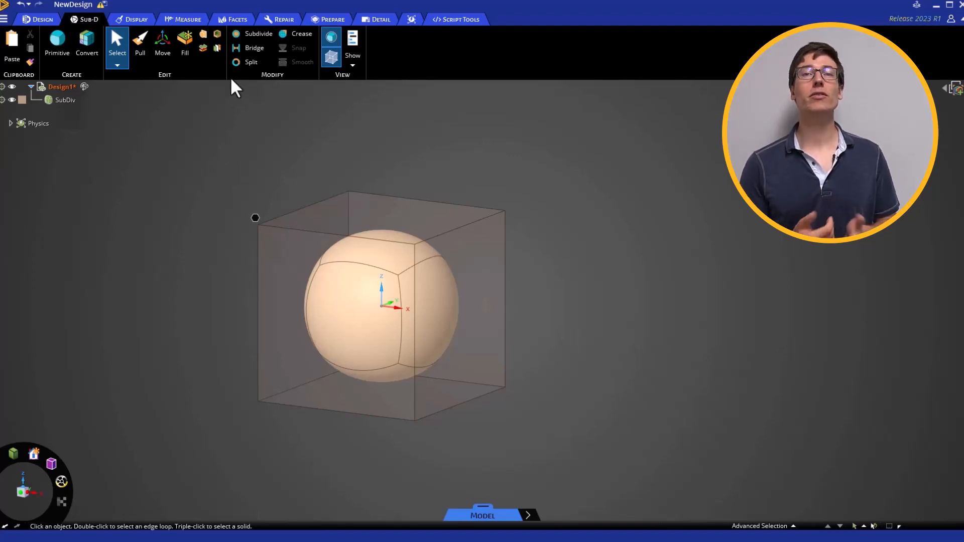
Pull the top cage face upward with extra edge loops into a tall rounded cylinder.
{"action": "left_click", "coordinate": [163, 40]}
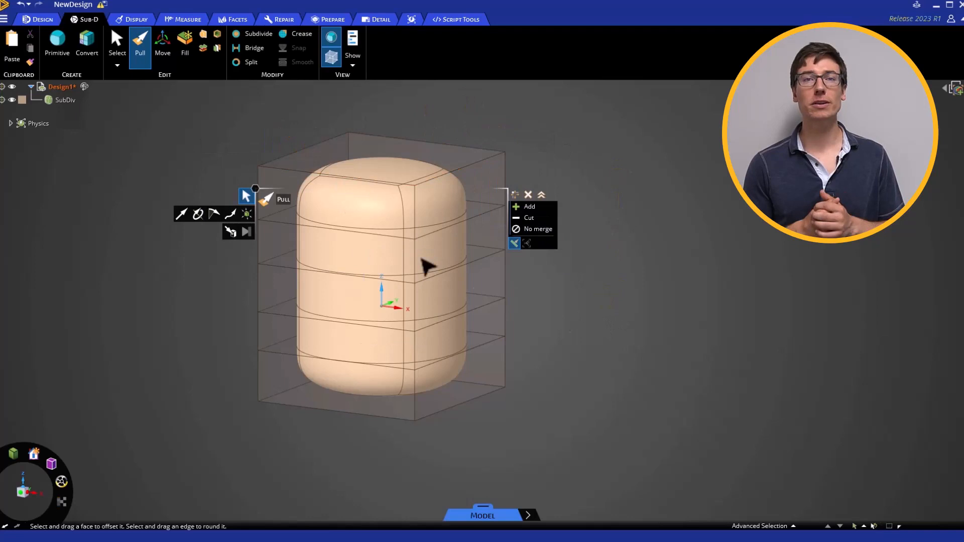
{"action": "left_click", "coordinate": [117, 46]}
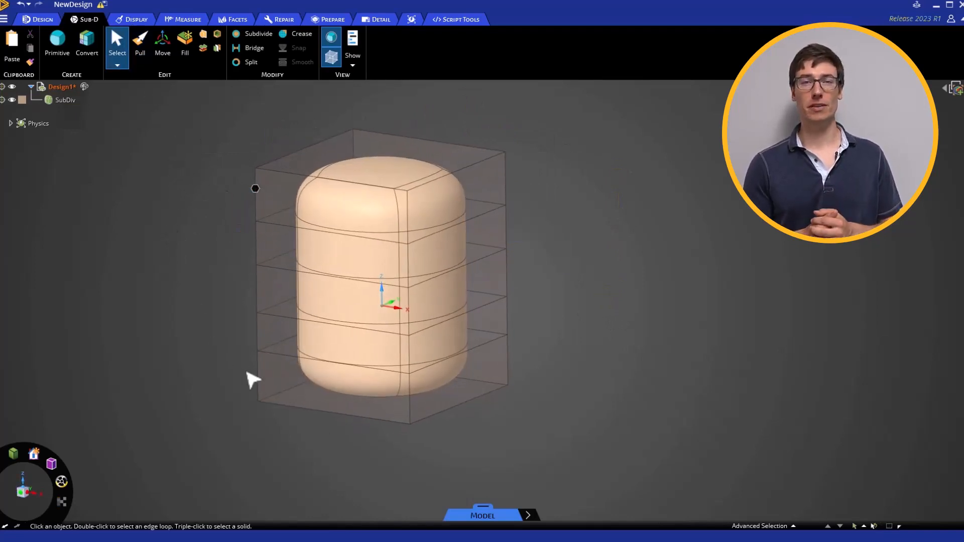
{"action": "mouse_move", "coordinate": [147, 192]}
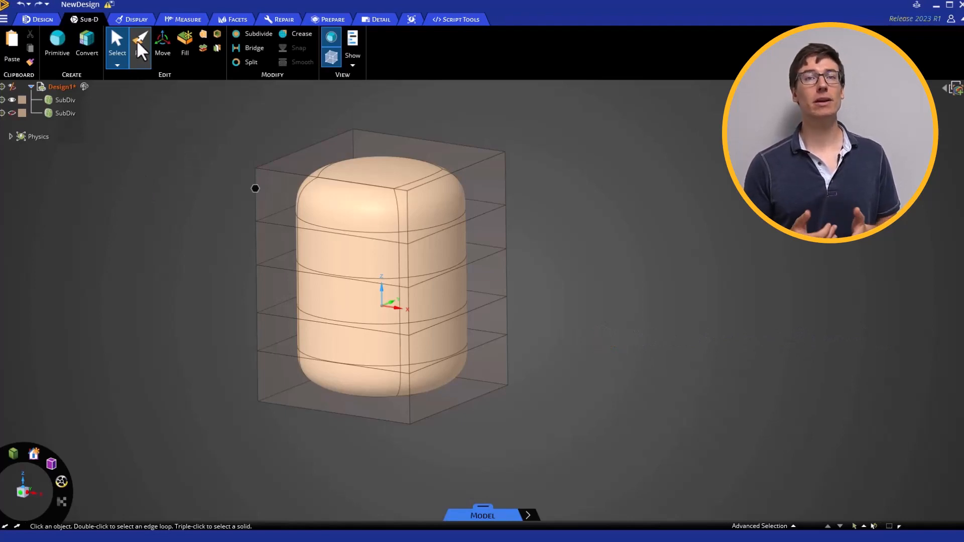
Start pulling the eight middle cage faces of the copied body outward.
{"action": "left_click", "coordinate": [140, 44]}
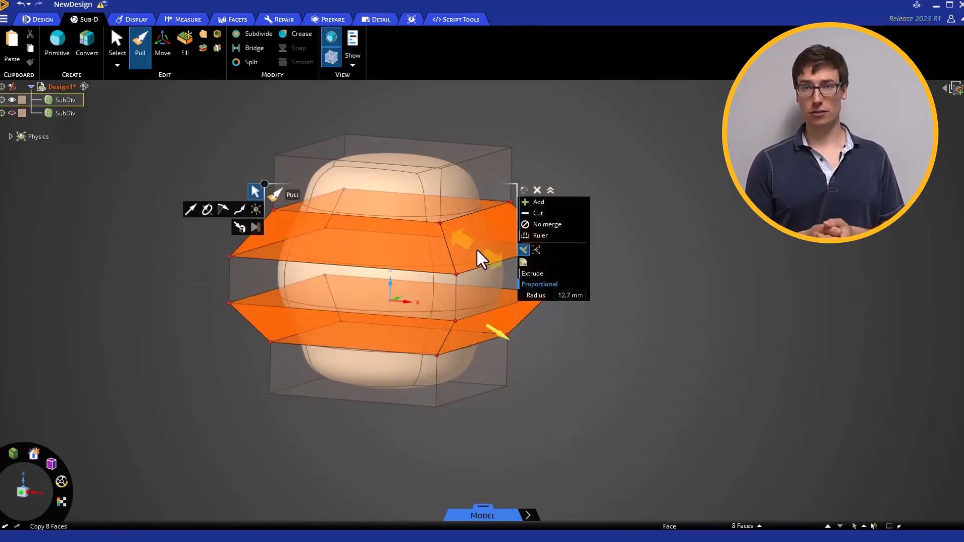
Flare the middle bands outward and form a stepped neck and narrower base.
{"action": "left_click_drag", "start_coordinate": [480, 258], "coordinate": [563, 338]}
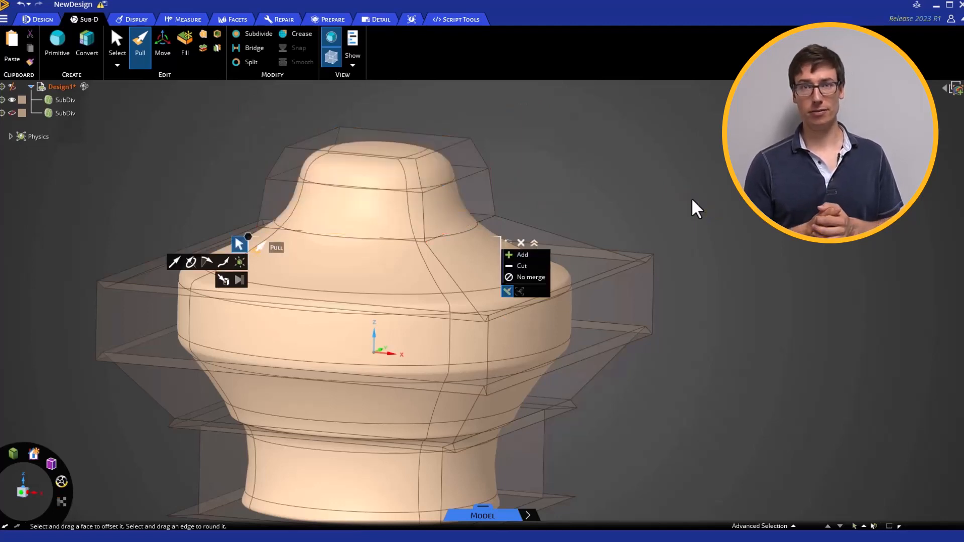
{"action": "left_click", "coordinate": [400, 178]}
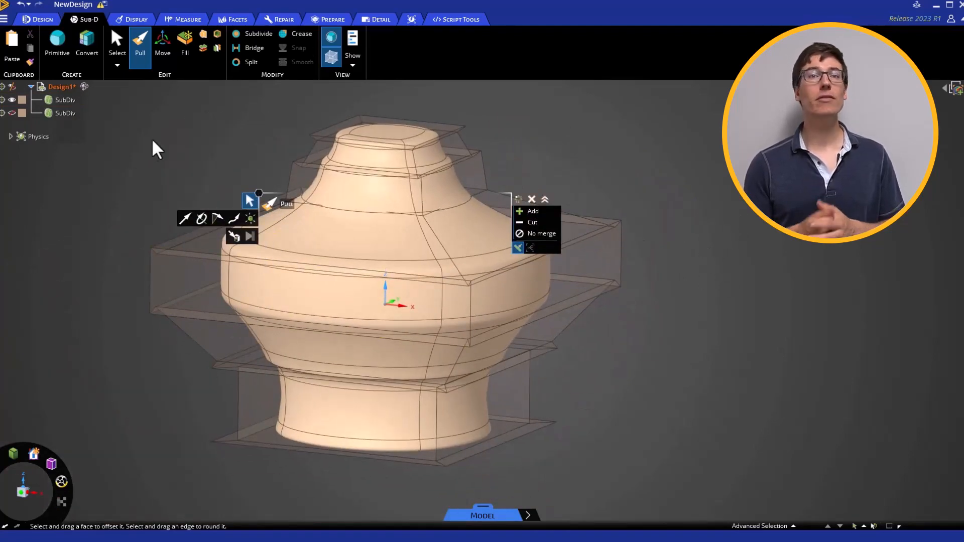
{"action": "left_click", "coordinate": [116, 44]}
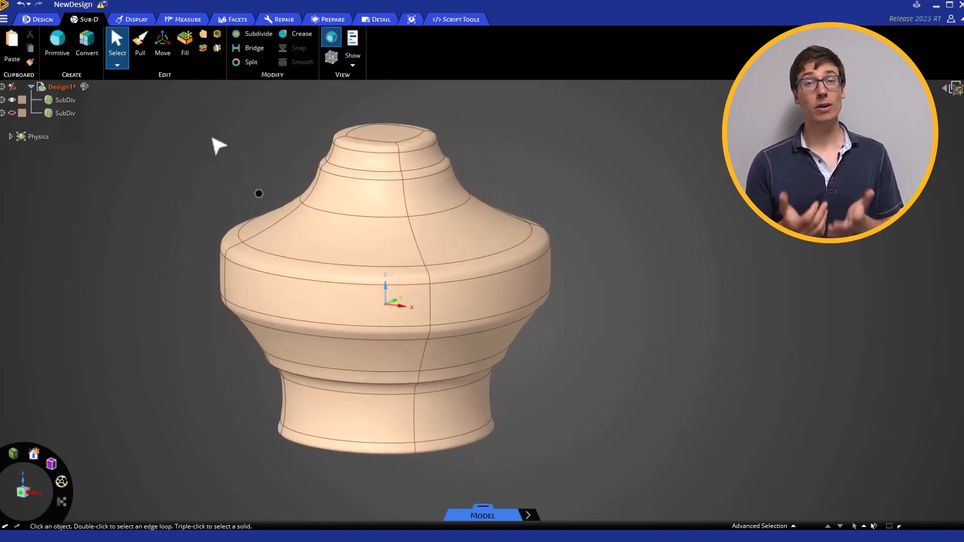
{"action": "mouse_move", "coordinate": [136, 171]}
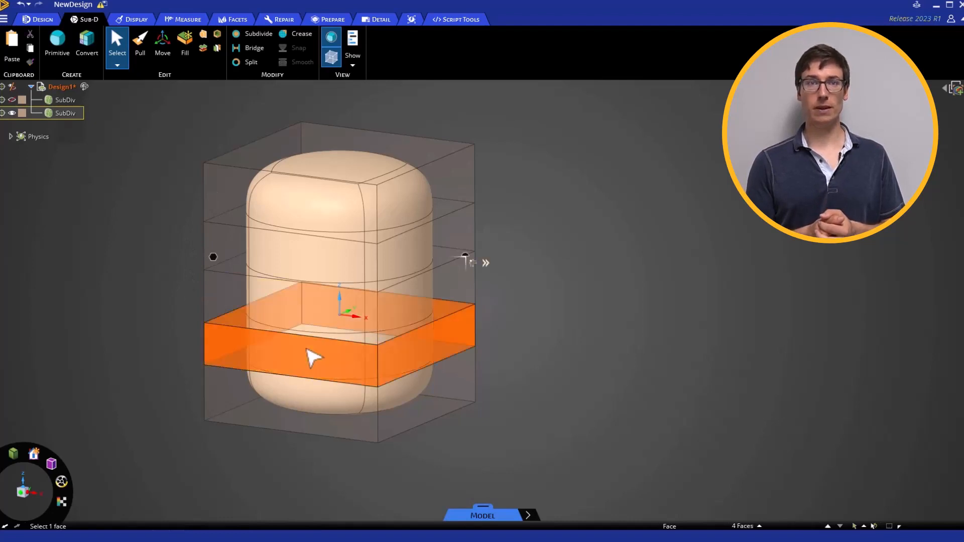
Move face bands sideways and pull the top faces into a slanted, offset neck.
{"action": "left_click", "coordinate": [162, 43]}
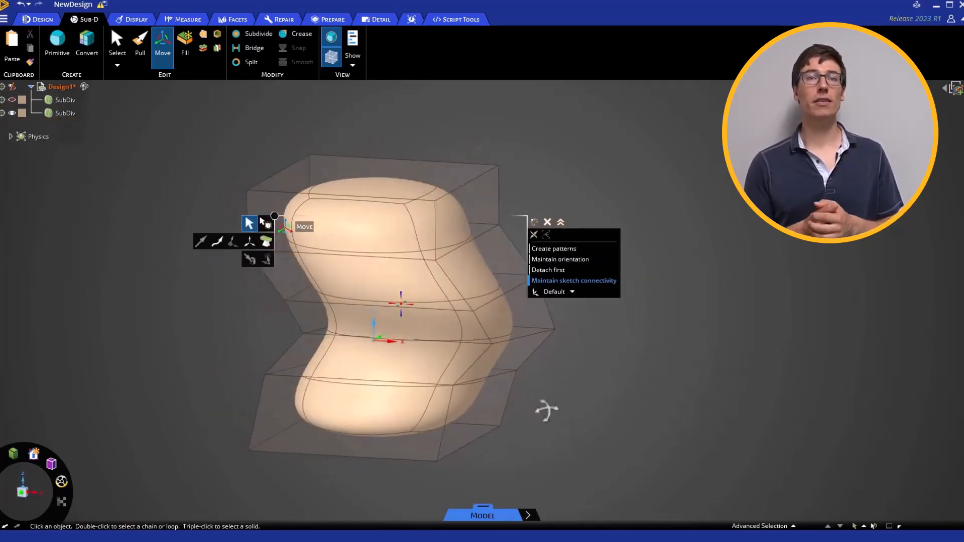
{"action": "left_click", "coordinate": [140, 43]}
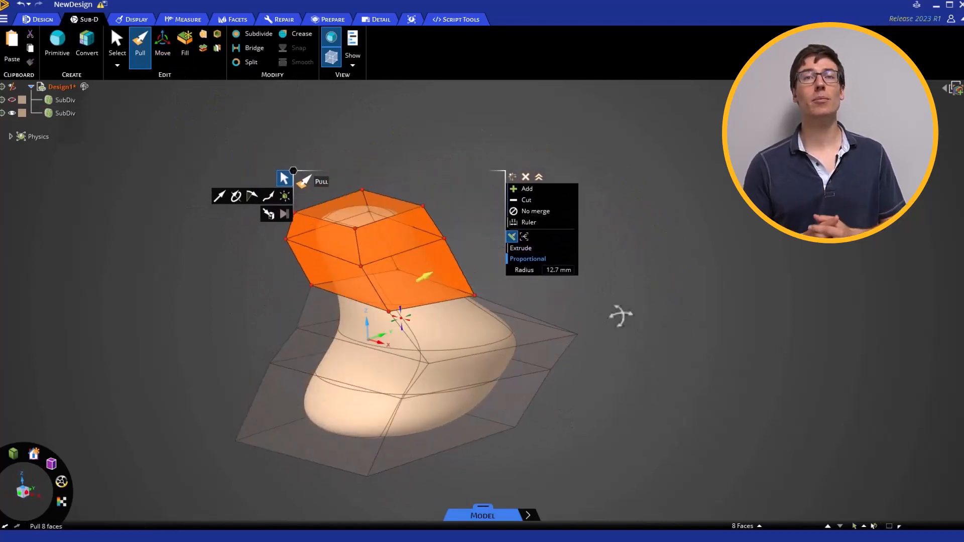
{"action": "left_click", "coordinate": [163, 43]}
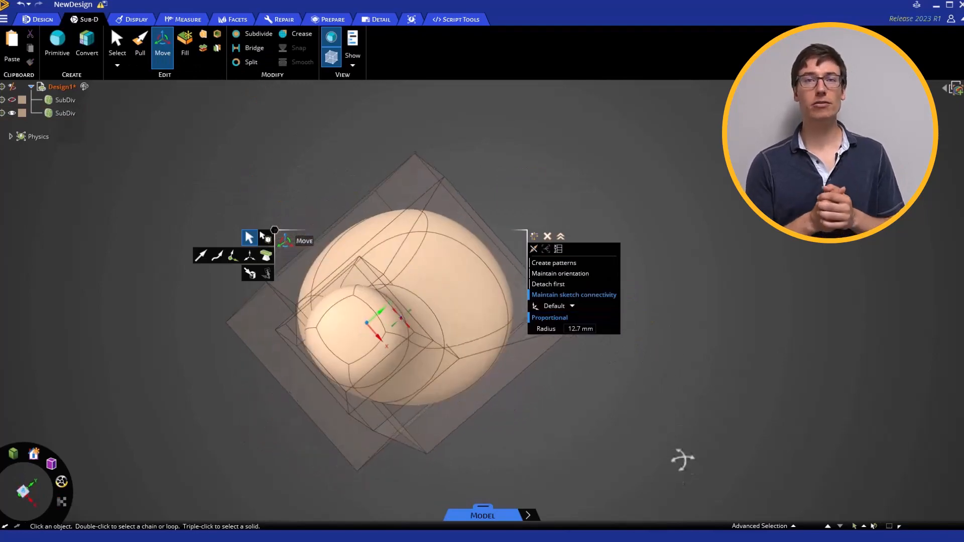
{"action": "left_click", "coordinate": [139, 43]}
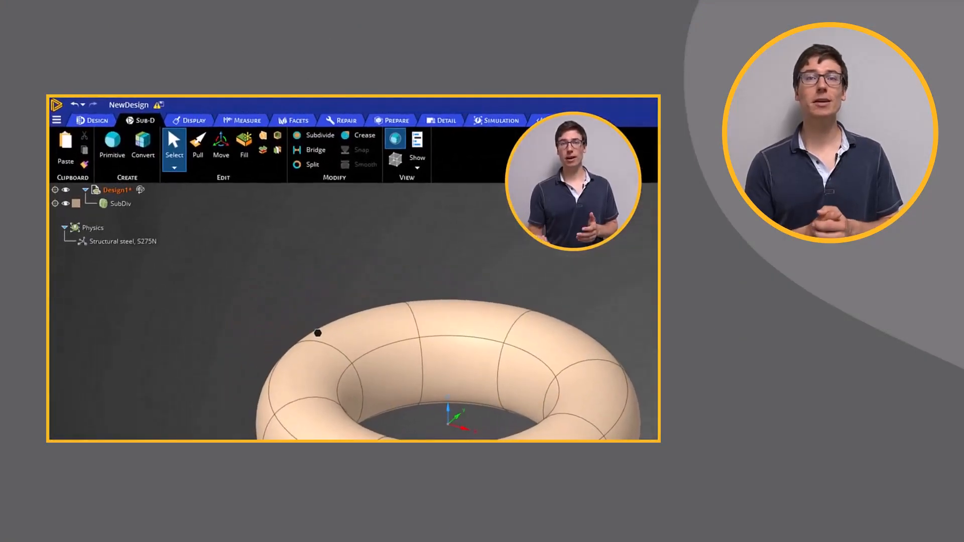
Begin the Crease tool on the steel SubD torus to sharpen its edges.
{"action": "left_click", "coordinate": [363, 136]}
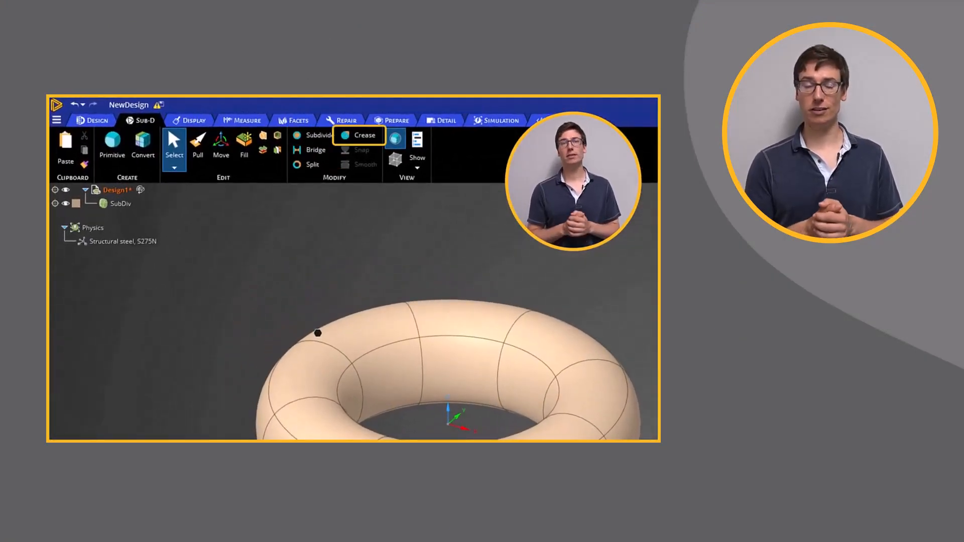